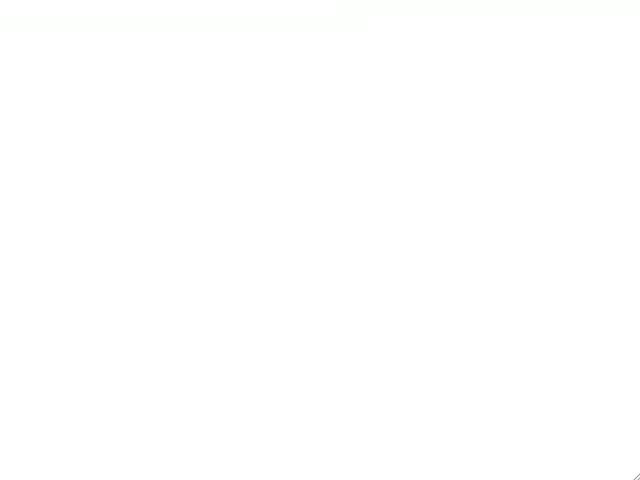
{"action": "type", "text": "A"}
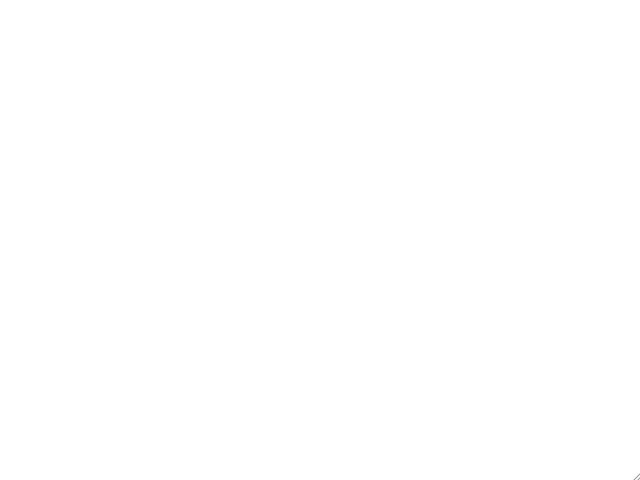
{"action": "type", "text": "A"}
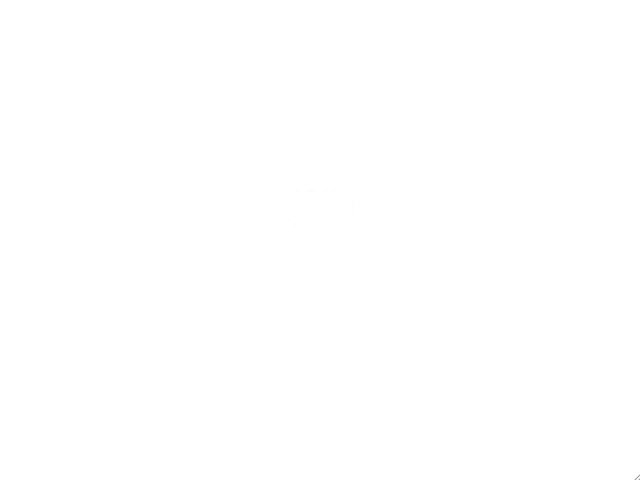
{"action": "type", "text": "5"}
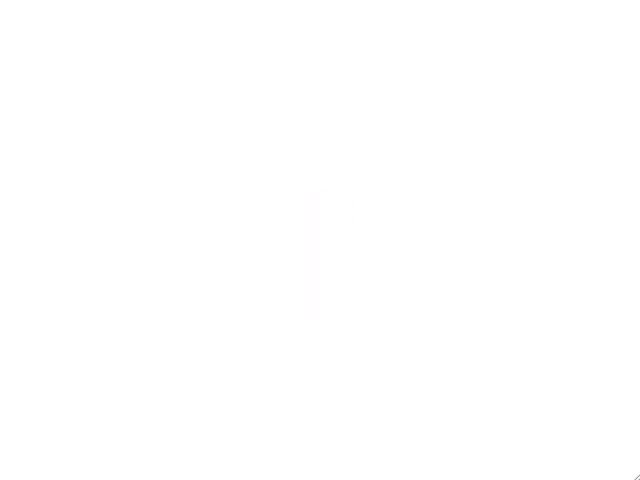
{"action": "type", "text": "]"}
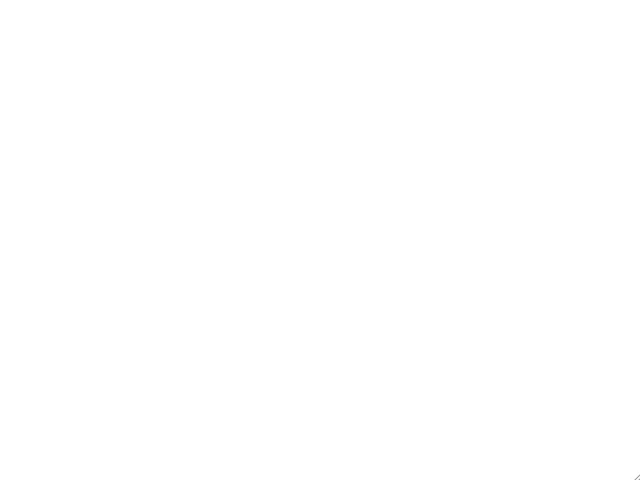
{"action": "type", "text": "["}
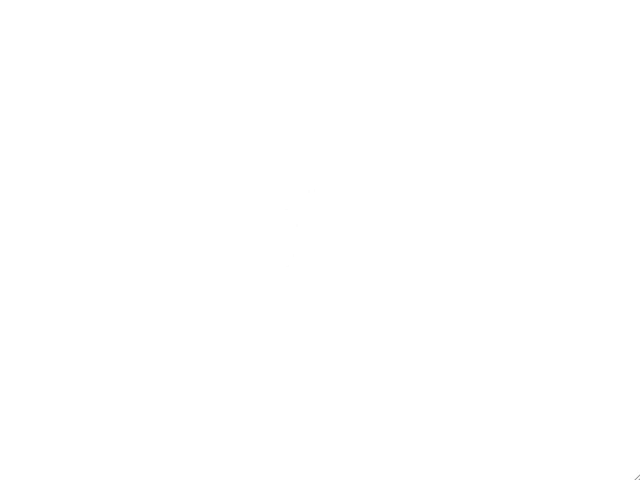
{"action": "type", "text": "]"}
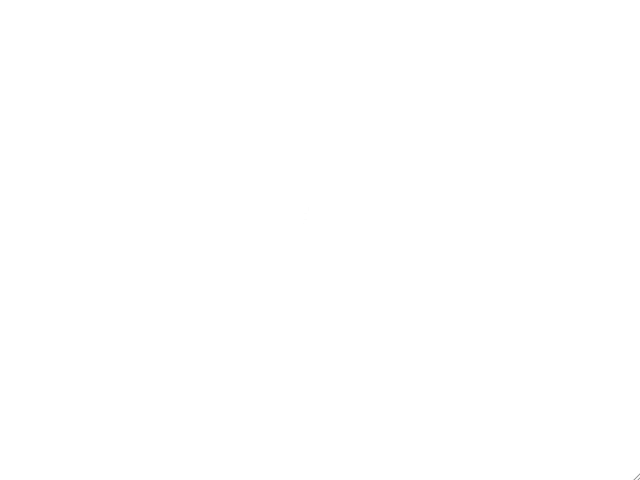
{"action": "type", "text": "["}
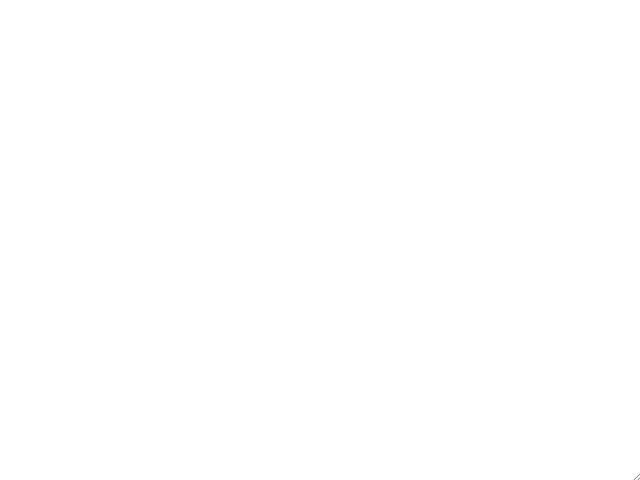
{"action": "type", "text": "1"}
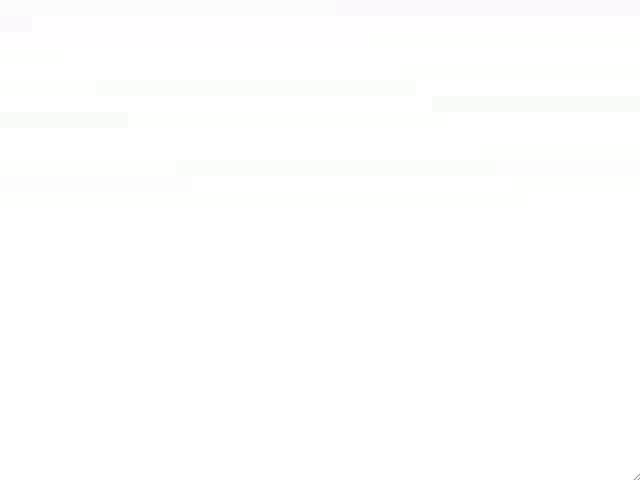
{"action": "type", "text": "A"}
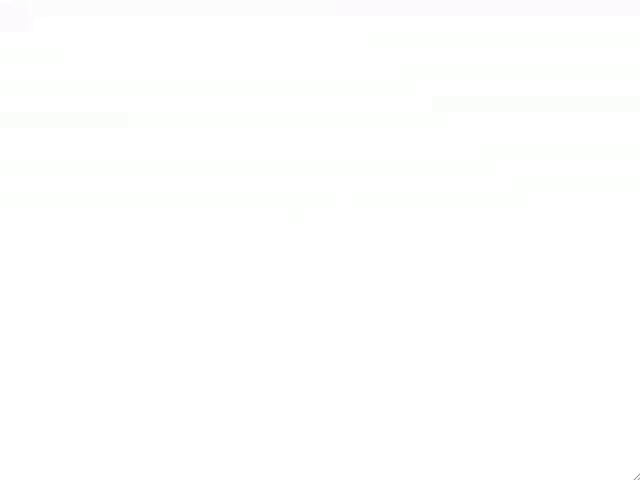
{"action": "type", "text": "]"}
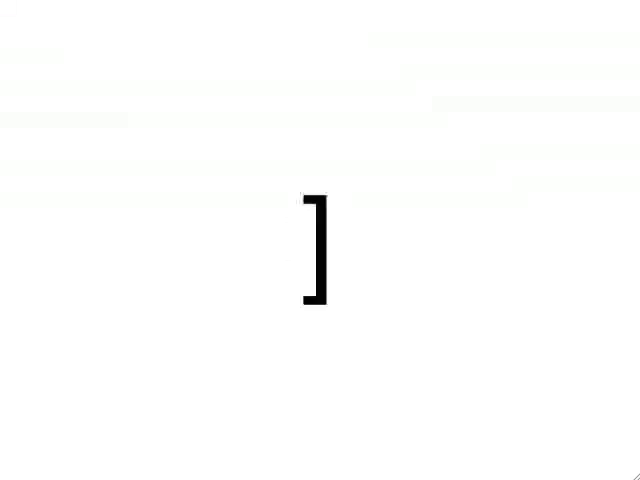